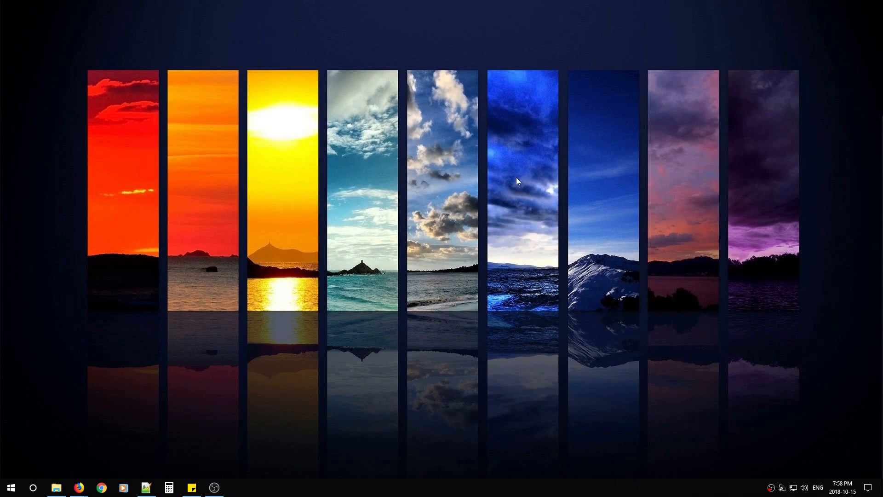
mouse_move(658, 71)
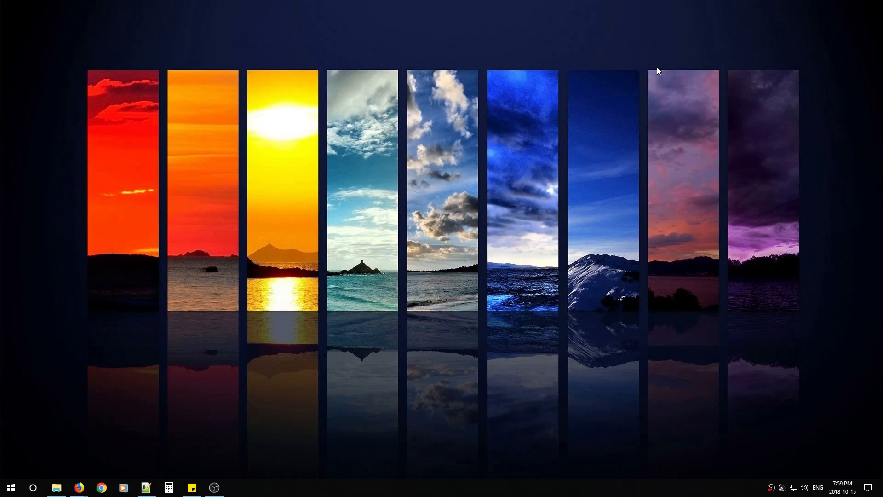
mouse_move(597, 107)
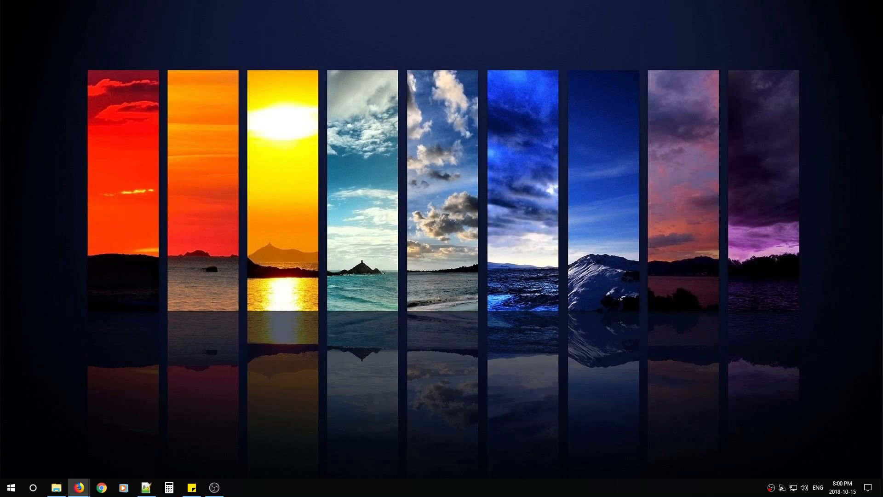
mouse_move(299, 293)
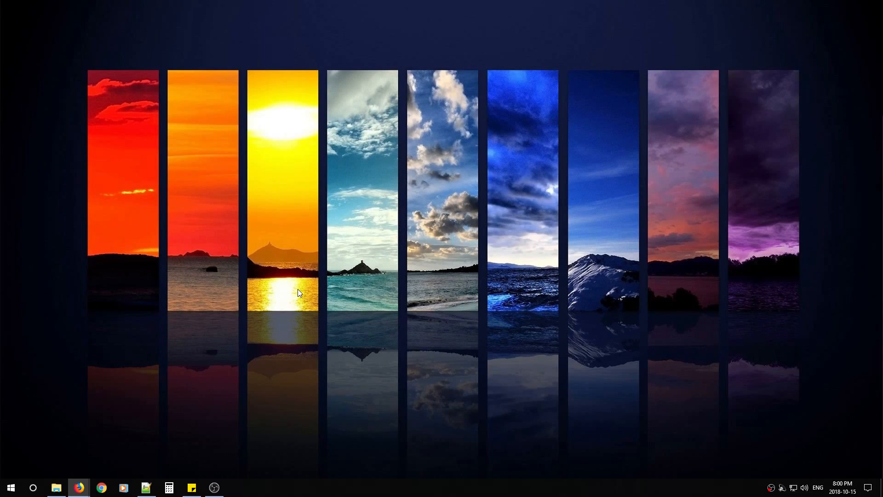
mouse_move(419, 204)
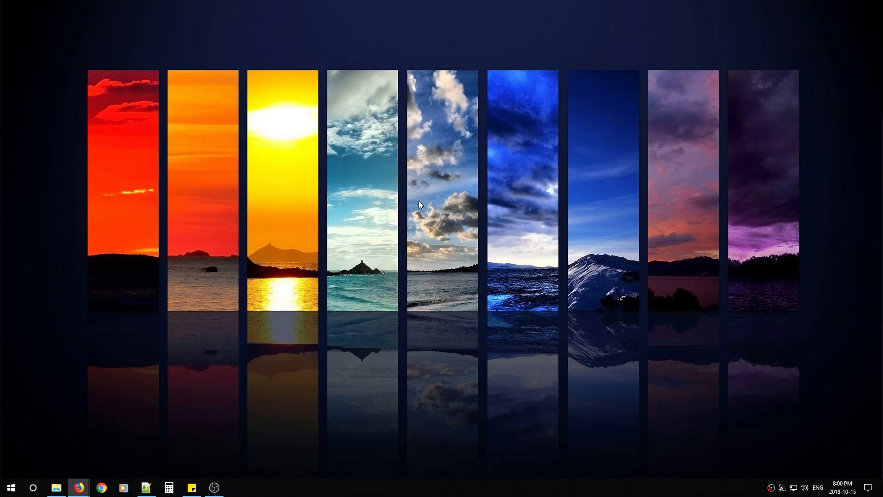
mouse_move(77, 487)
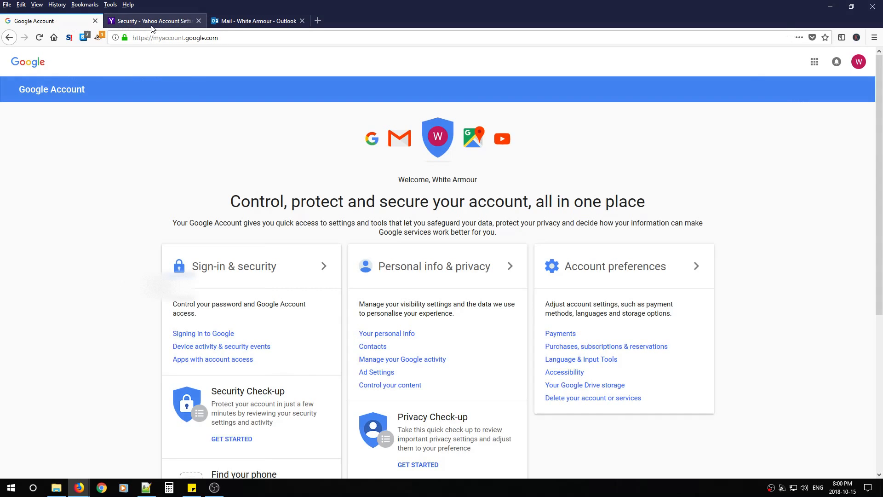
Reach 2-Step Verification from the Signing in to Google settings.
left_click(257, 21)
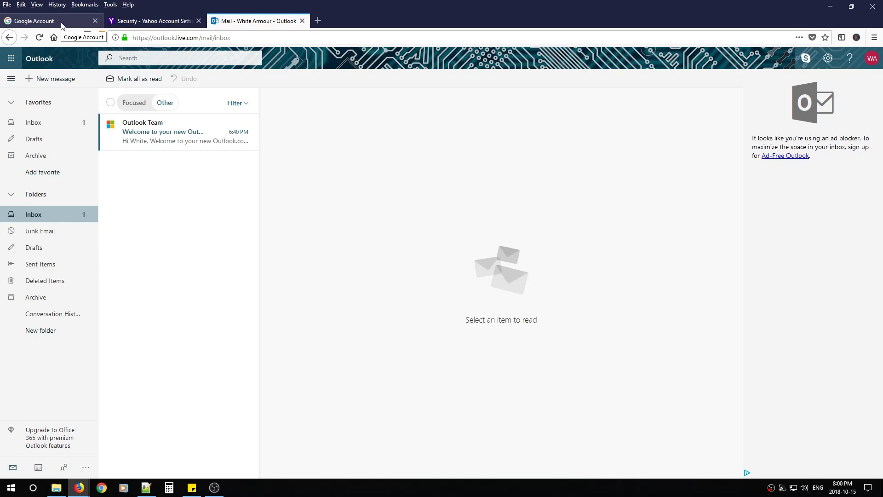
left_click(31, 21)
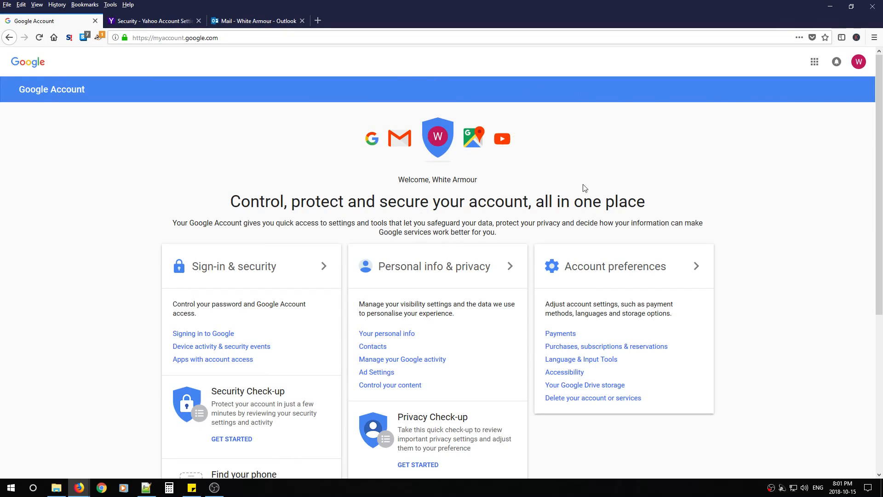
mouse_move(753, 119)
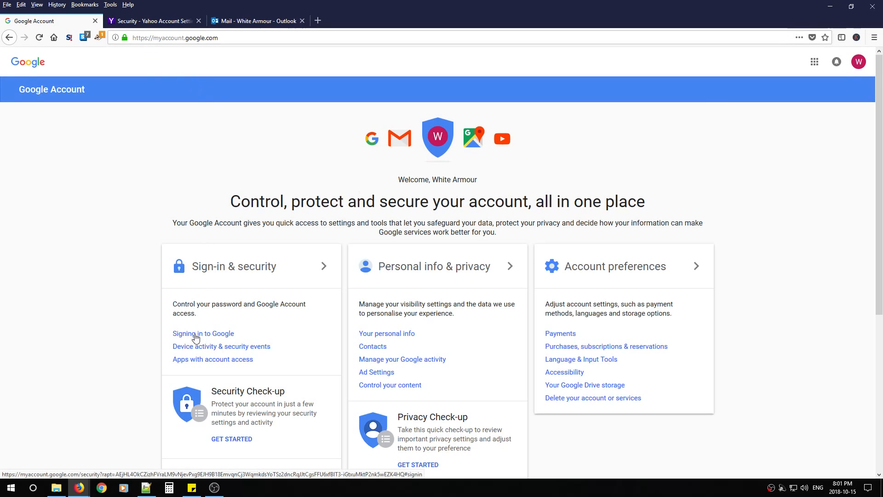
left_click(203, 333)
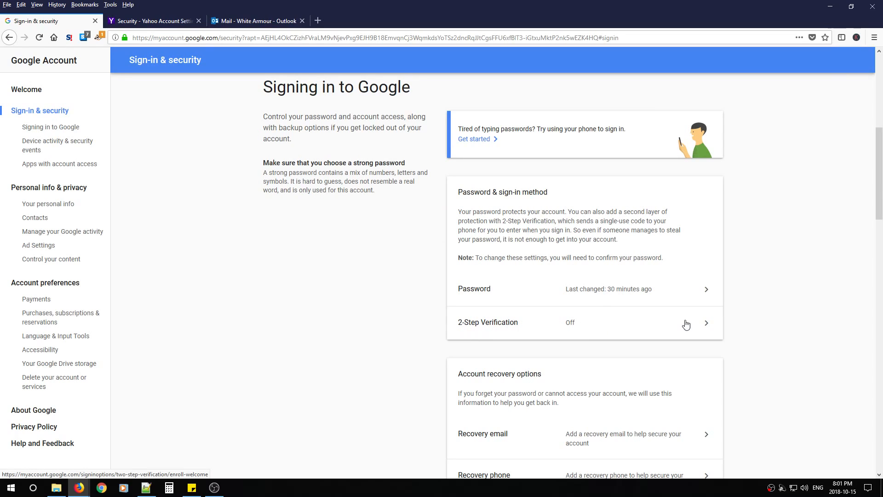
left_click(686, 322)
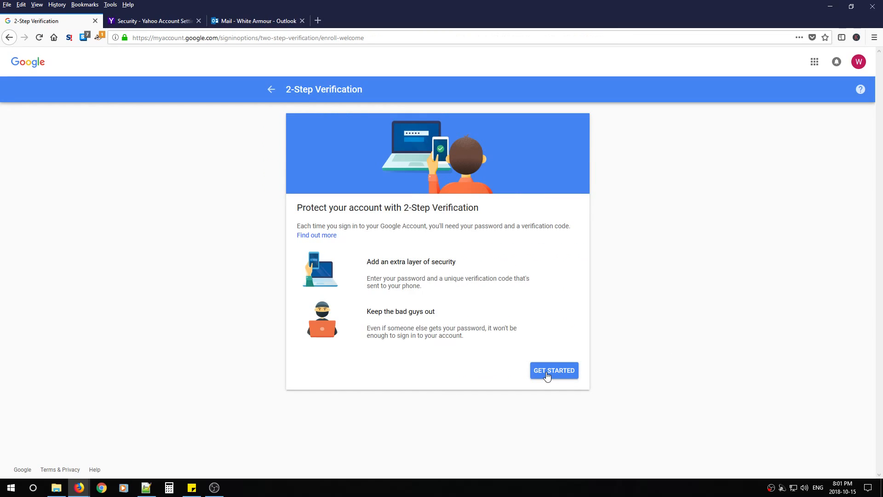
Start the enrolment and confirm the account password to reach the phone step.
left_click(553, 370)
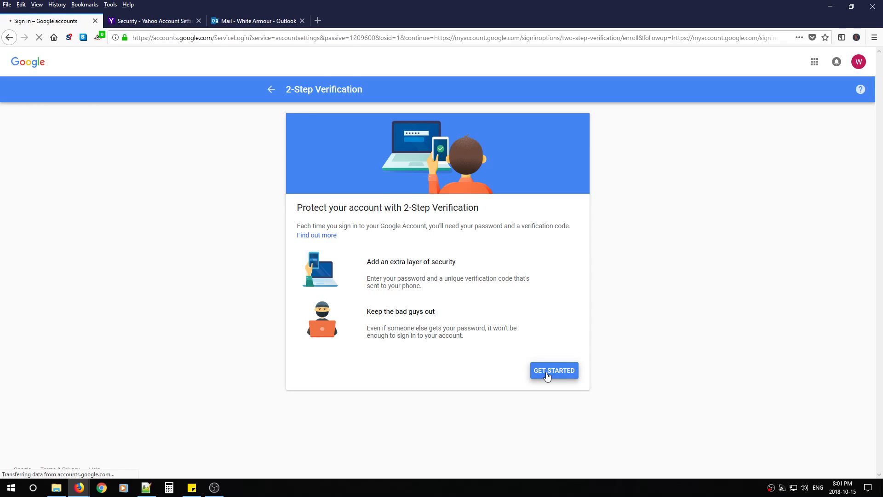
left_click(552, 370)
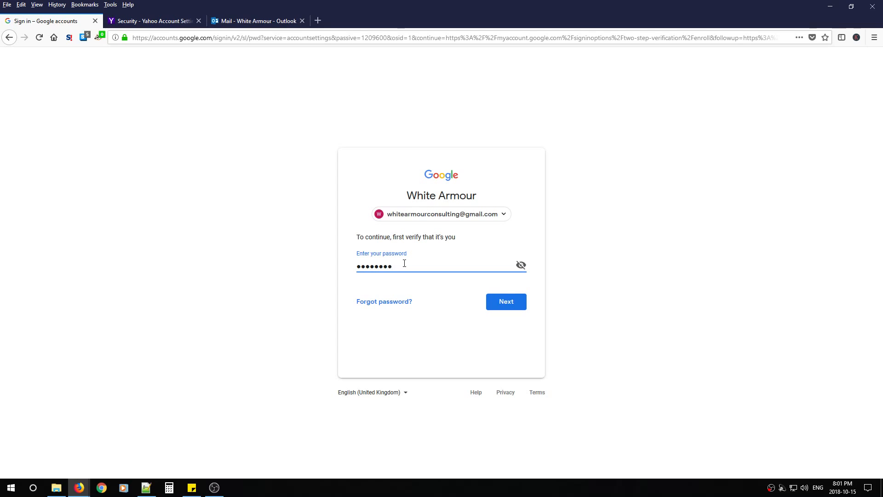
left_click(505, 302)
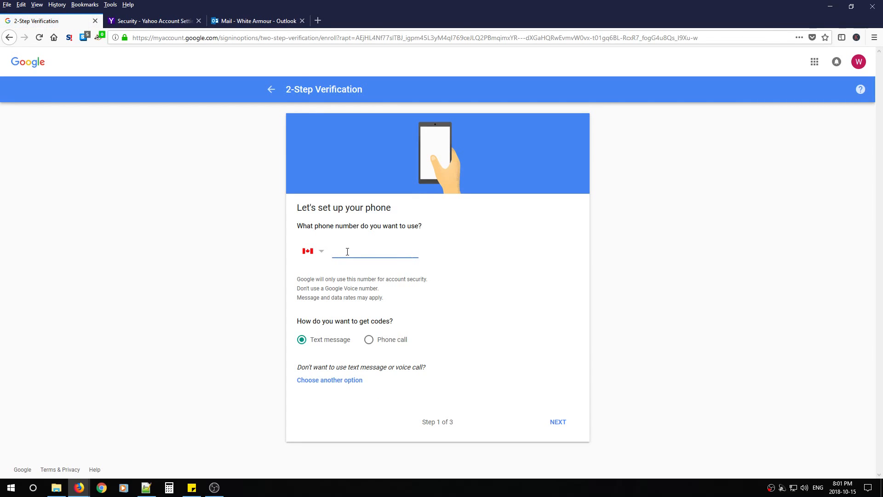
type("416-555")
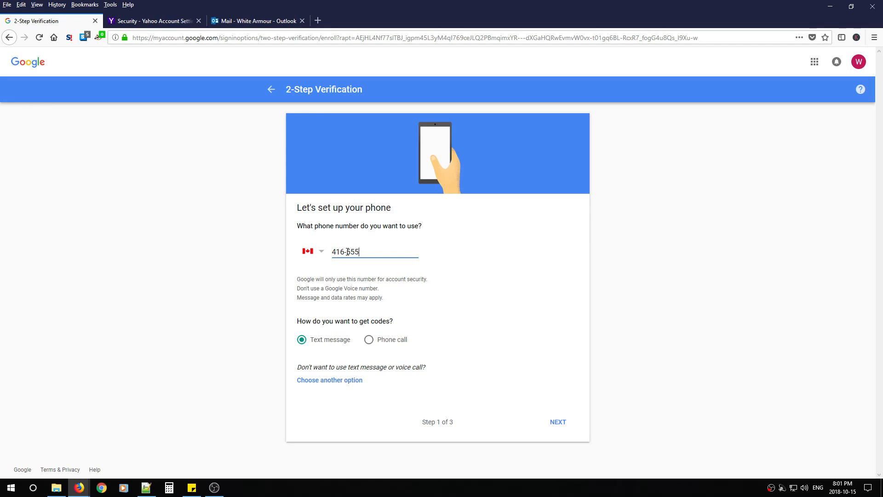
type("-5555")
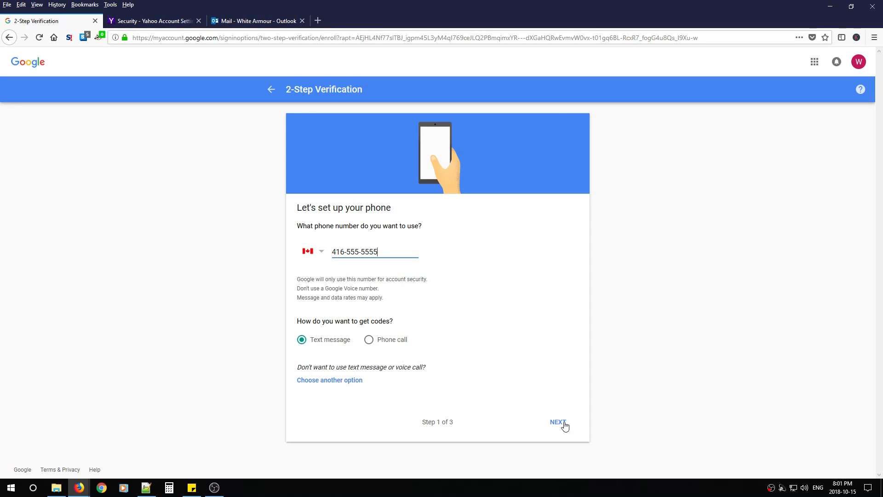
mouse_move(250, 330)
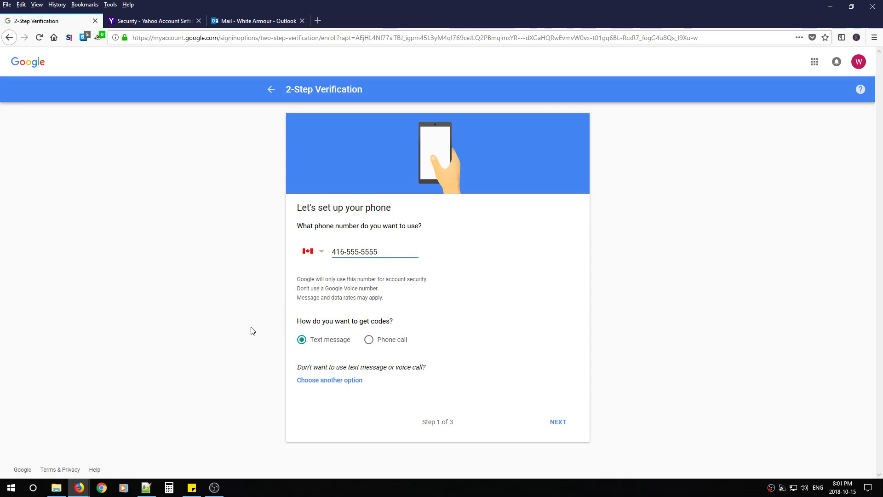
mouse_move(557, 421)
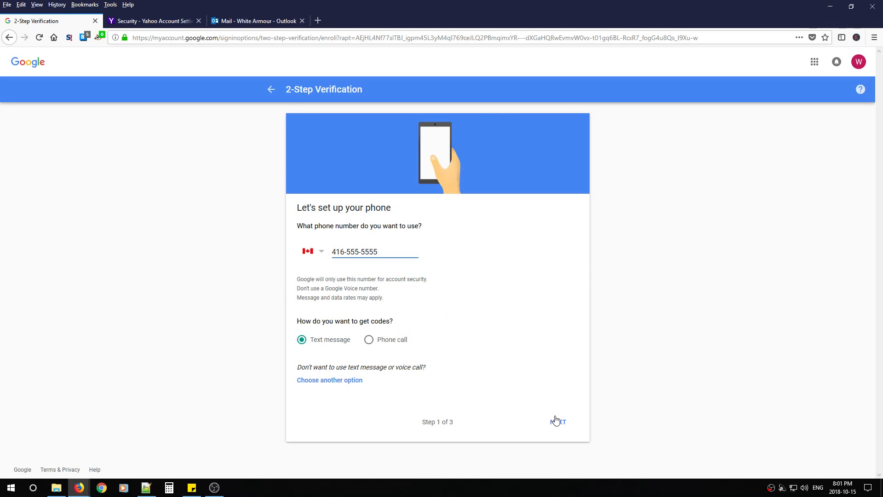
left_click(557, 421)
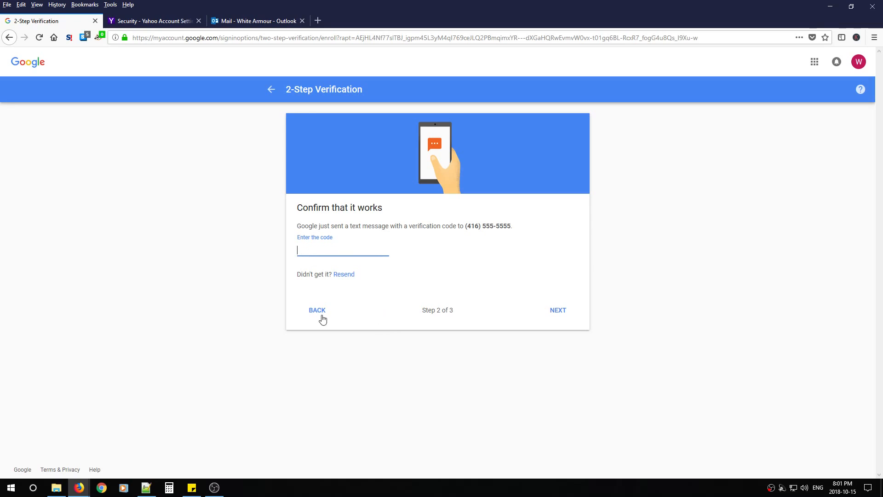
Go back to the phone step and review alternatives like Security Key and Google Prompt.
left_click(316, 310)
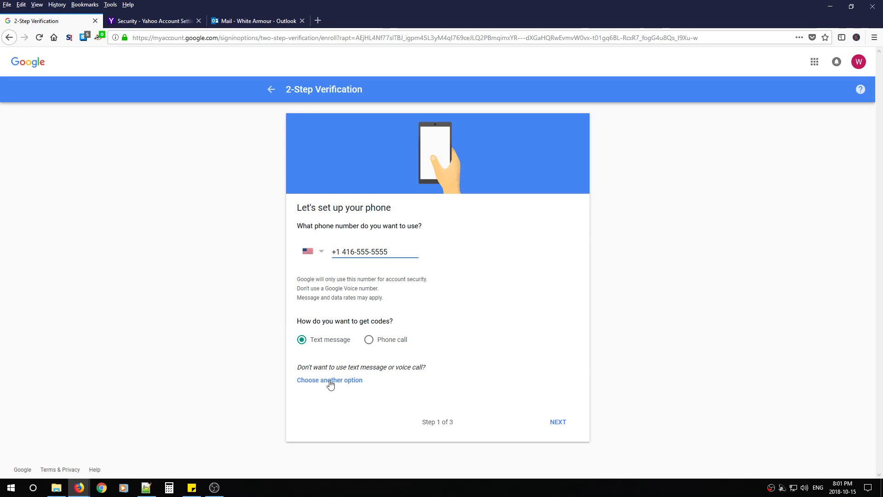
left_click(329, 380)
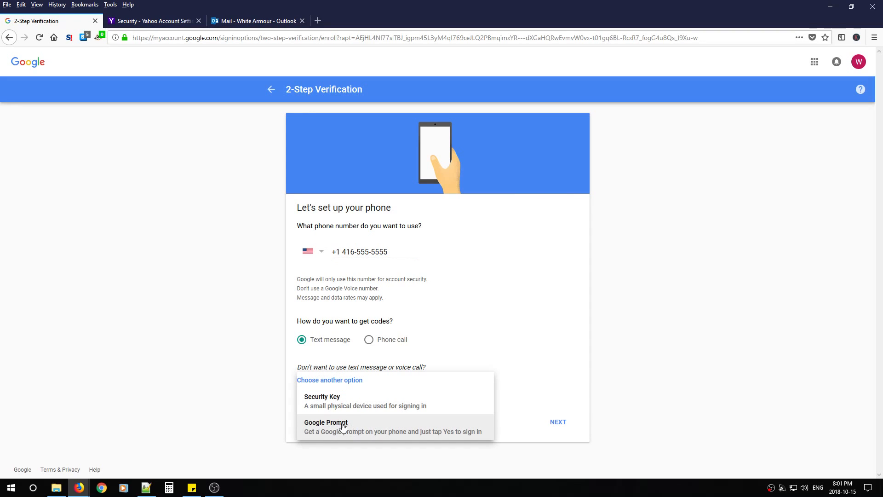
mouse_move(254, 395)
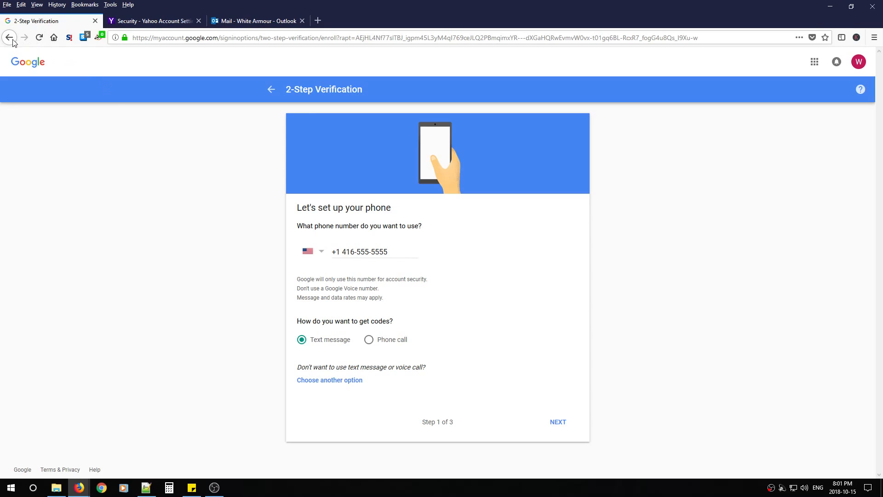
mouse_move(219, 144)
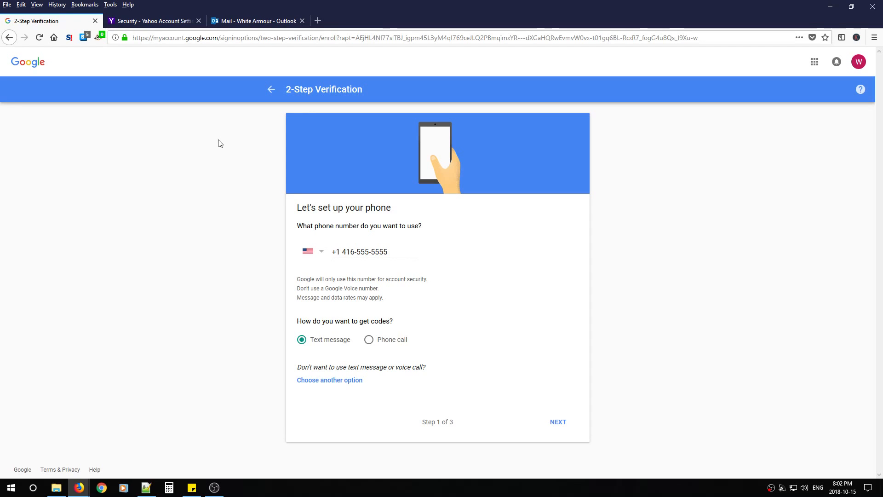
Switch to the Yahoo Account security page, where two-step verification is off.
left_click(152, 22)
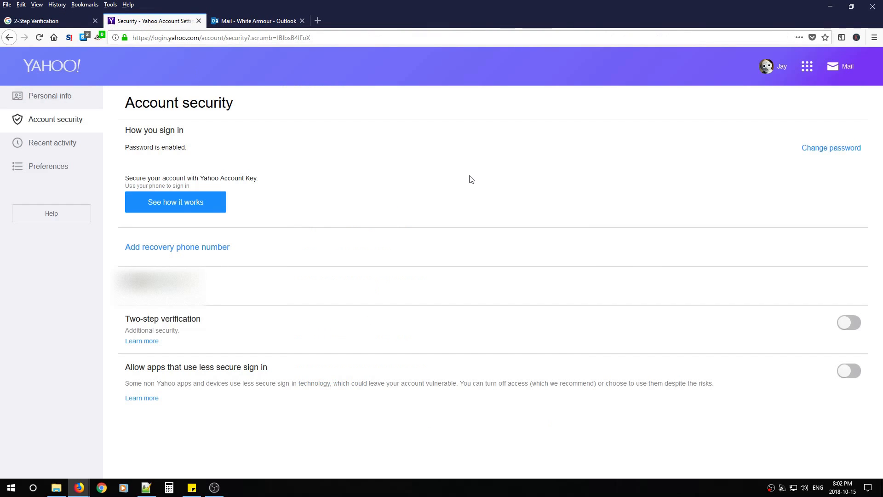
mouse_move(749, 87)
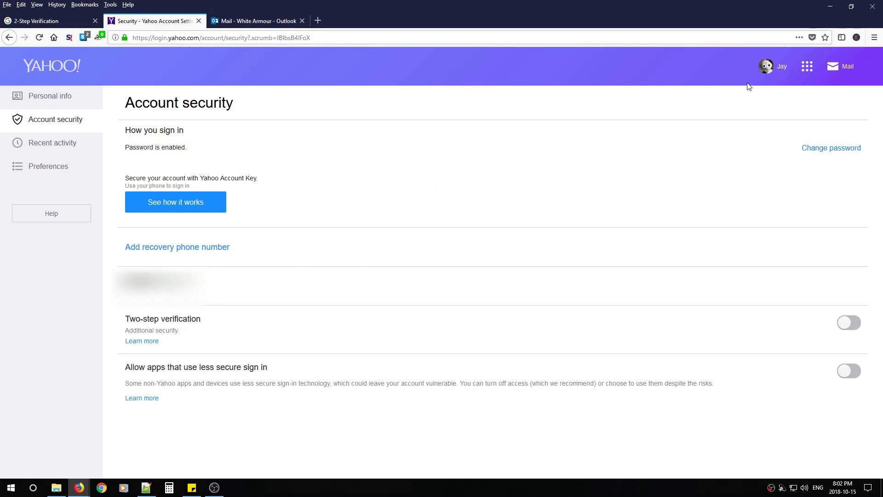
mouse_move(50, 96)
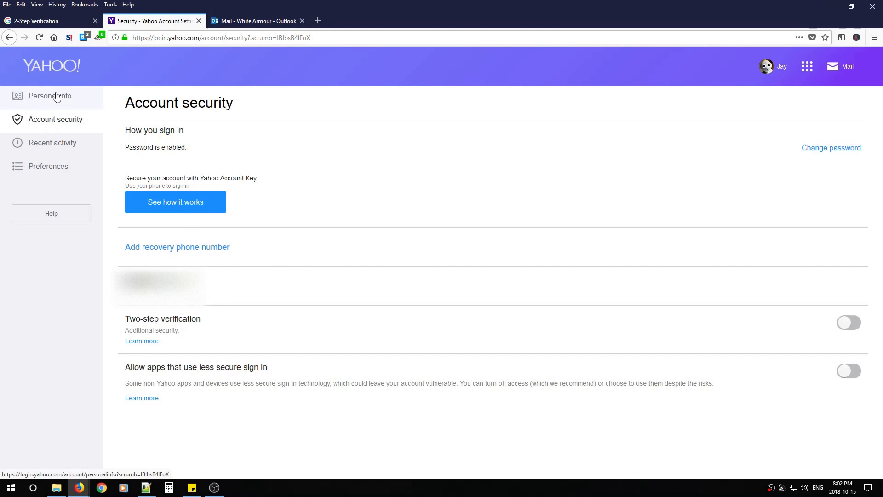
mouse_move(131, 127)
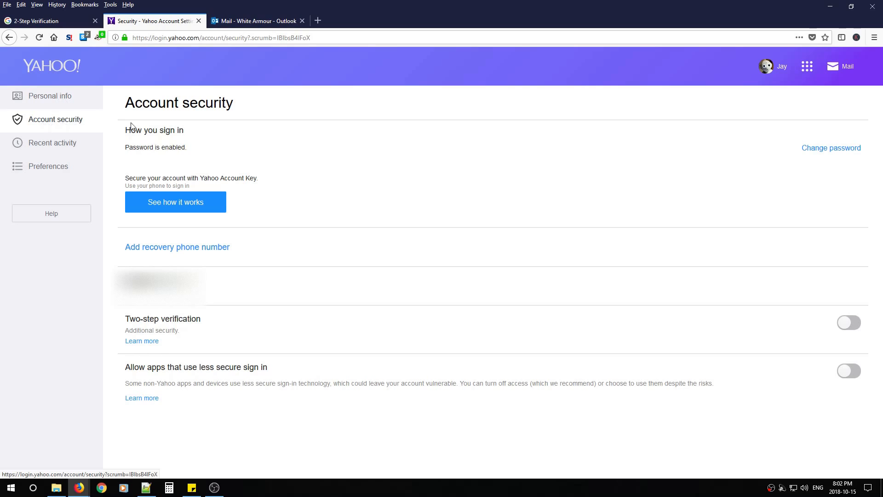
mouse_move(196, 329)
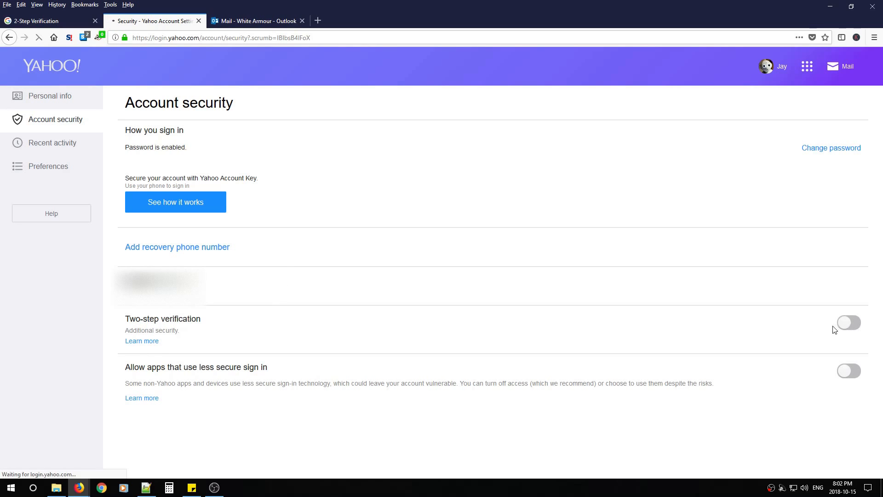
left_click(848, 321)
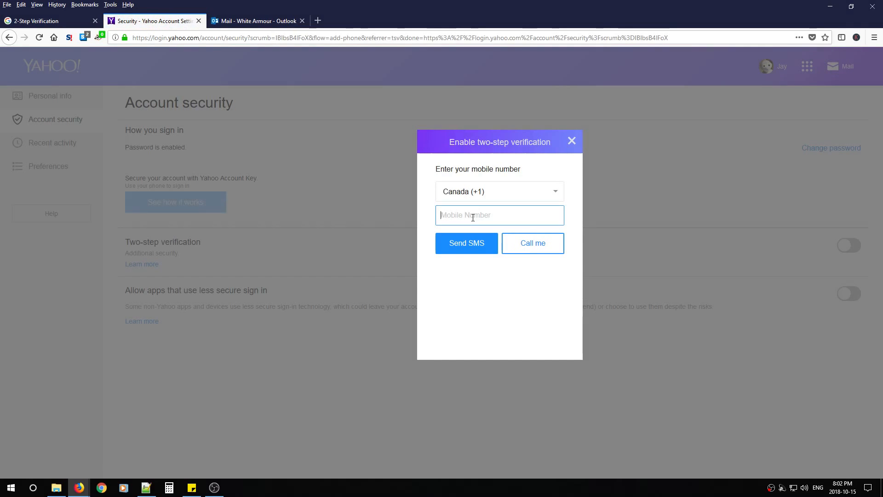
type("416-555-5555")
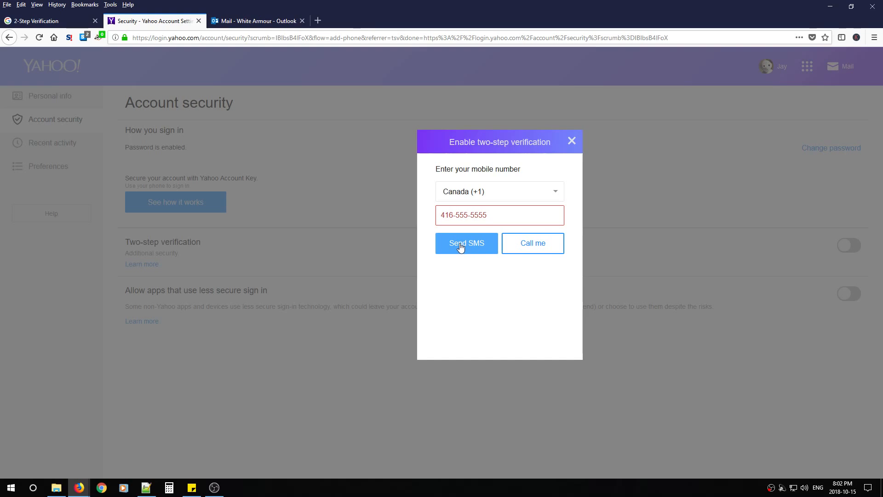
mouse_move(426, 264)
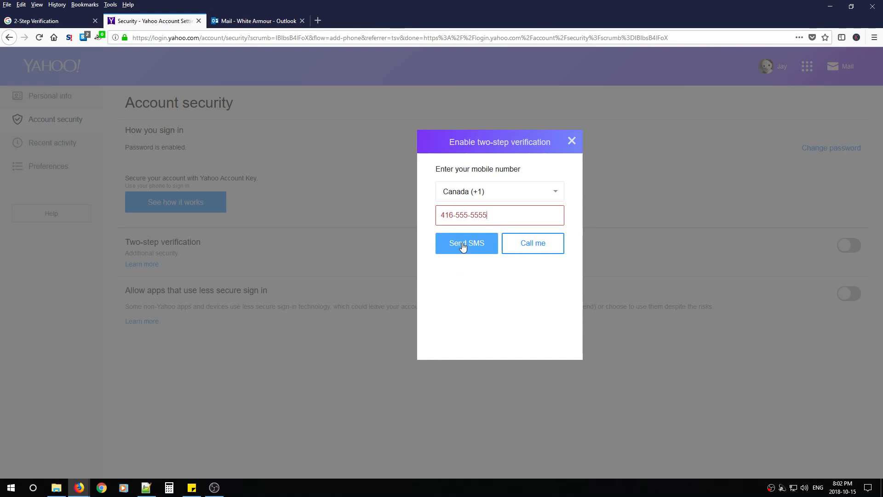
left_click(465, 243)
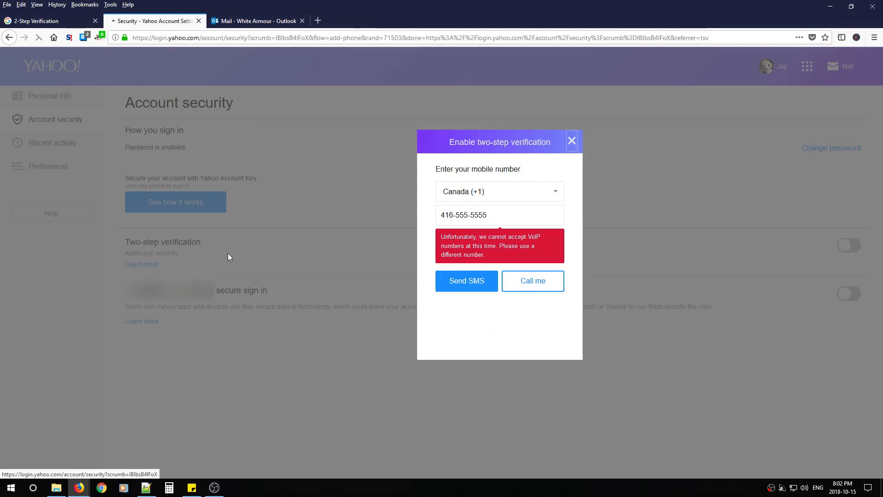
left_click(571, 141)
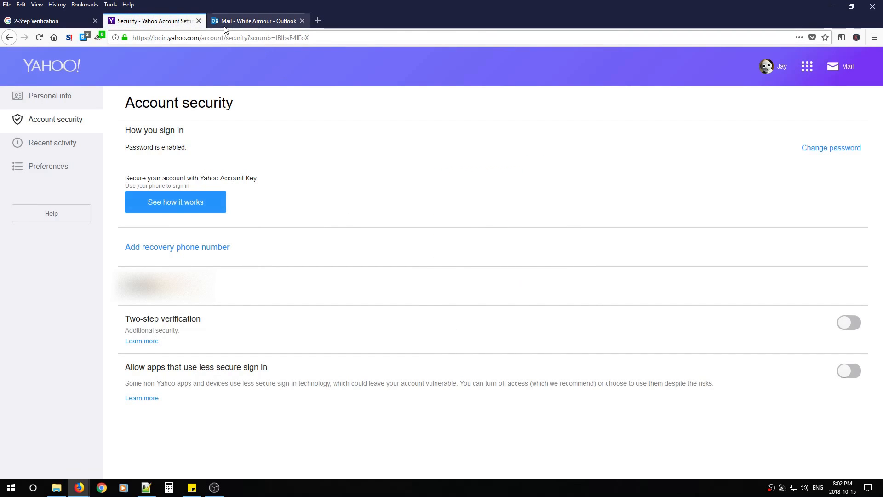
mouse_move(257, 21)
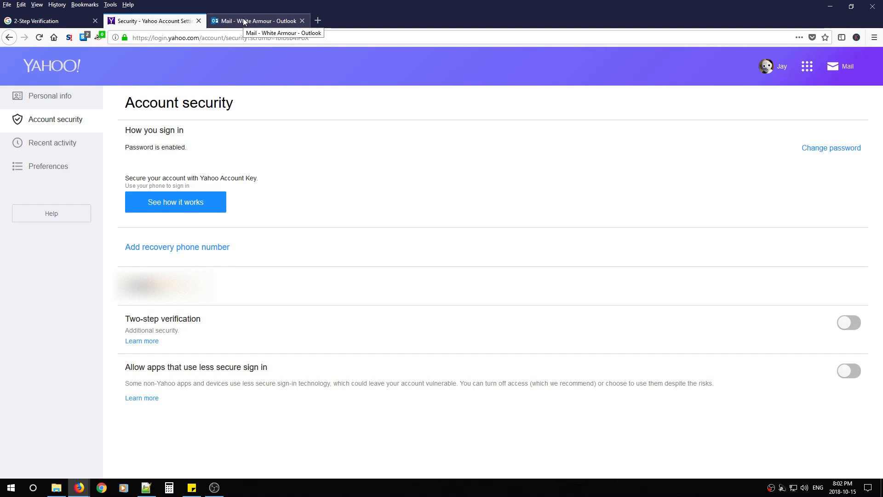
From the Outlook inbox avatar, reach the Microsoft account profile for White Armour.
left_click(256, 21)
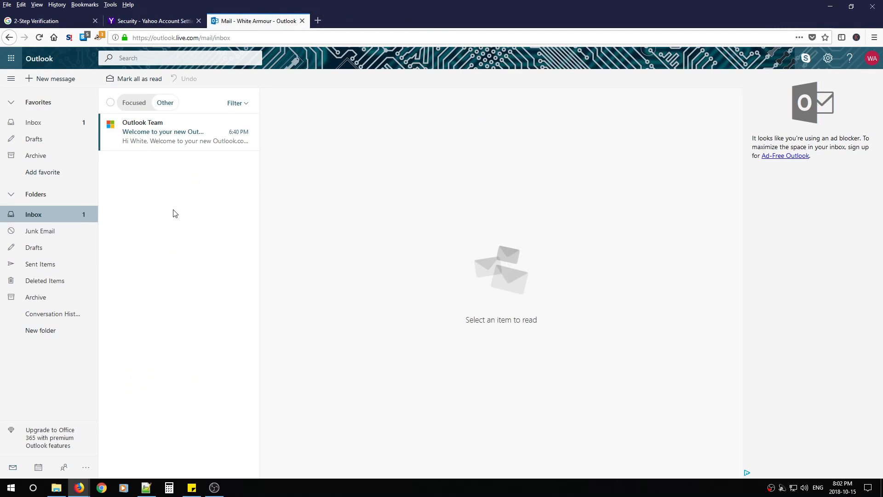
mouse_move(411, 191)
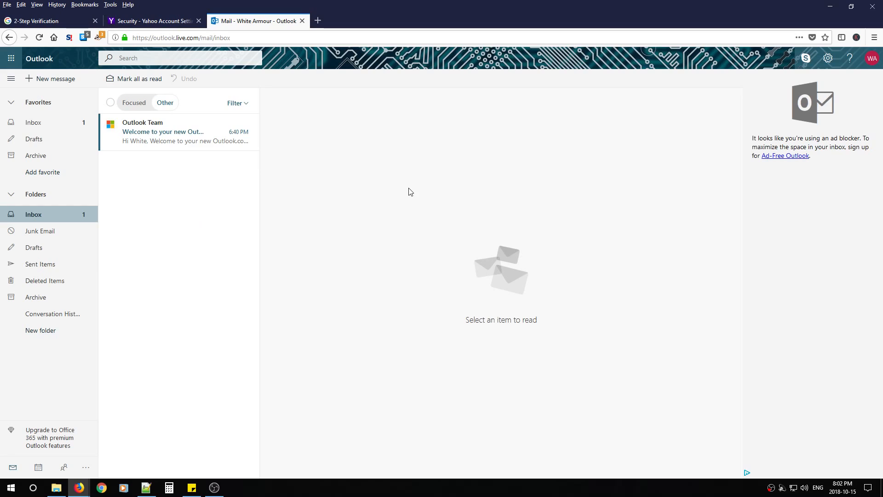
mouse_move(872, 58)
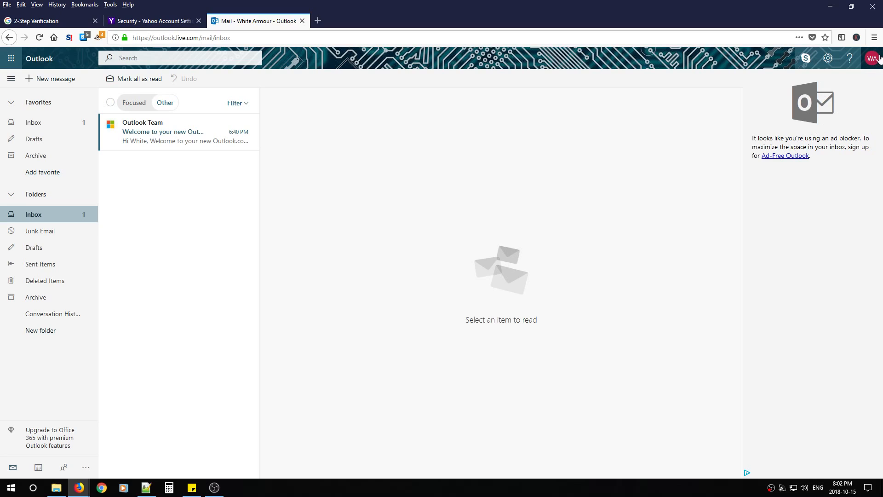
left_click(872, 57)
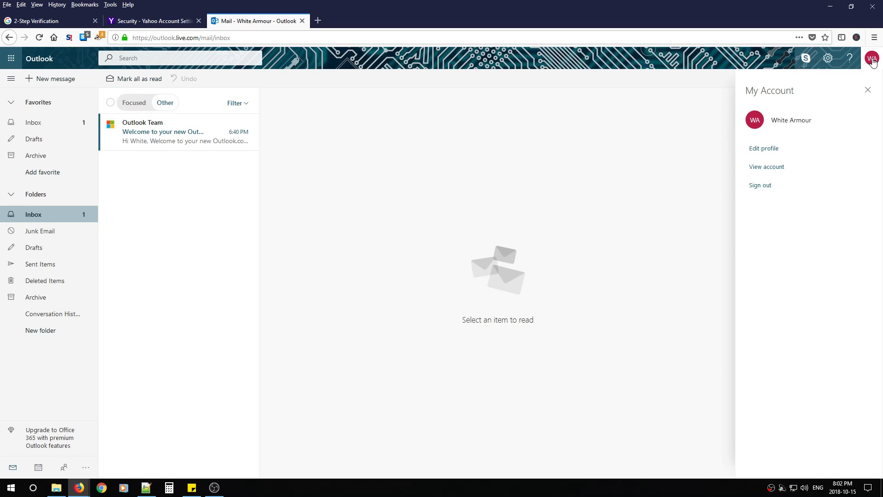
mouse_move(761, 151)
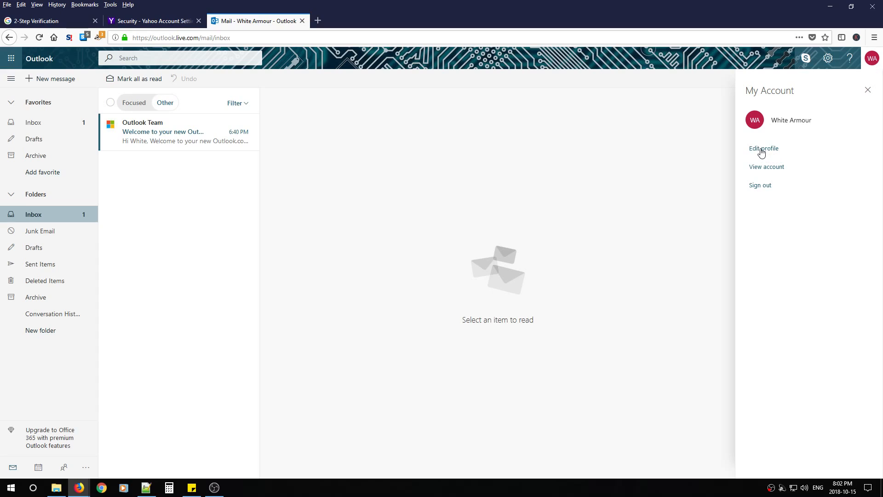
left_click(763, 148)
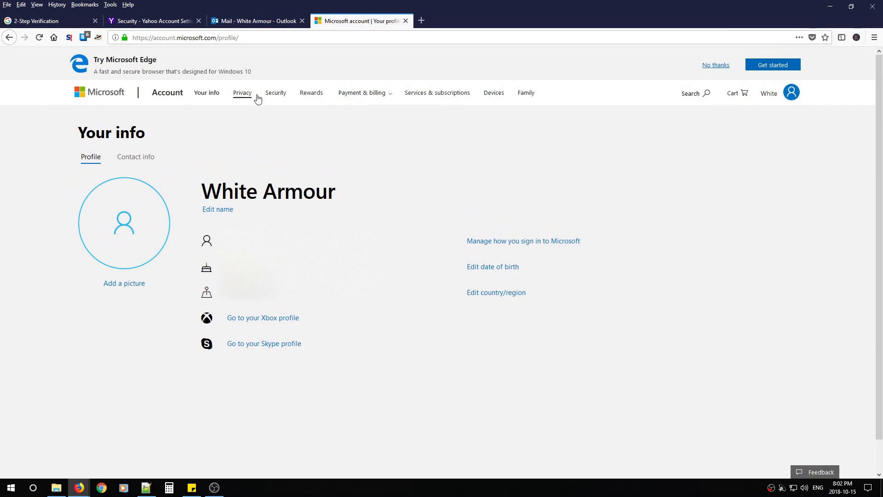
Go to Security basics and start Update info, reaching the password prompt.
left_click(274, 92)
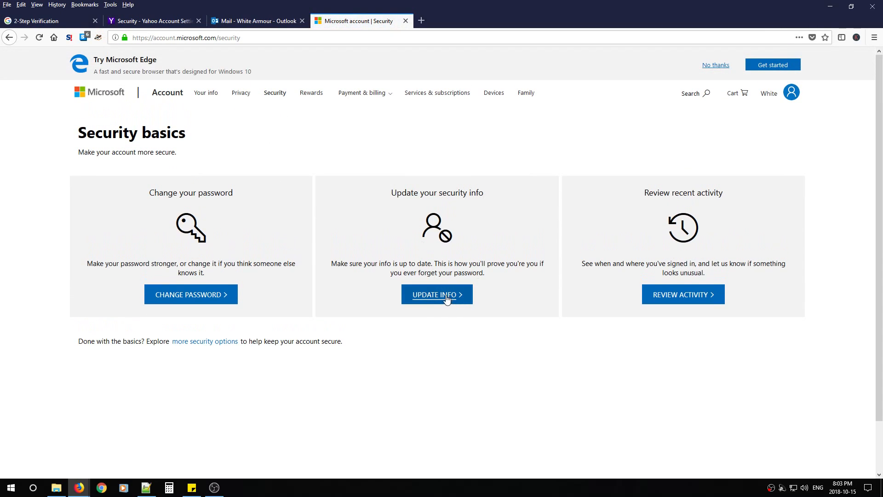
left_click(436, 294)
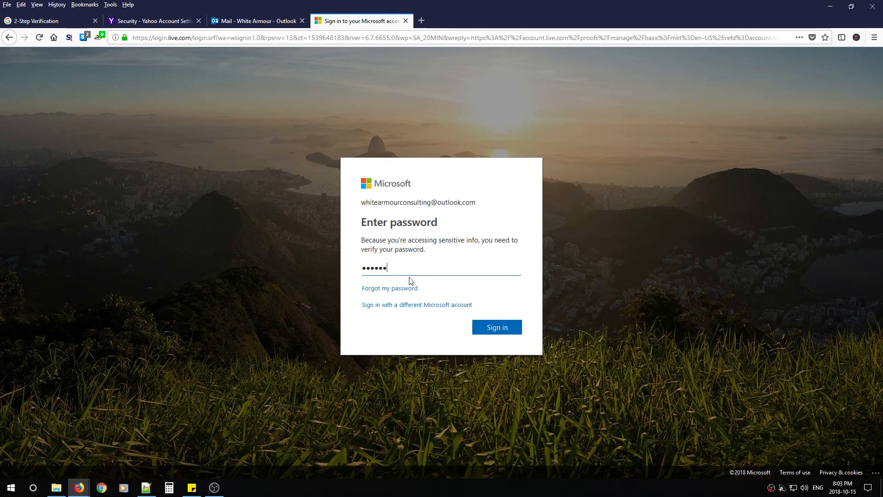
Confirm the password, choose to add a phone number and select Canada (+1).
left_click(496, 326)
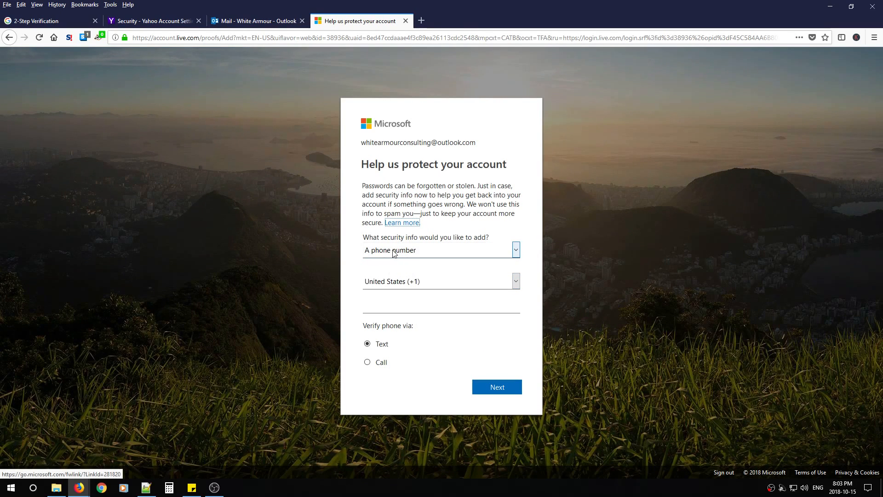
left_click(440, 250)
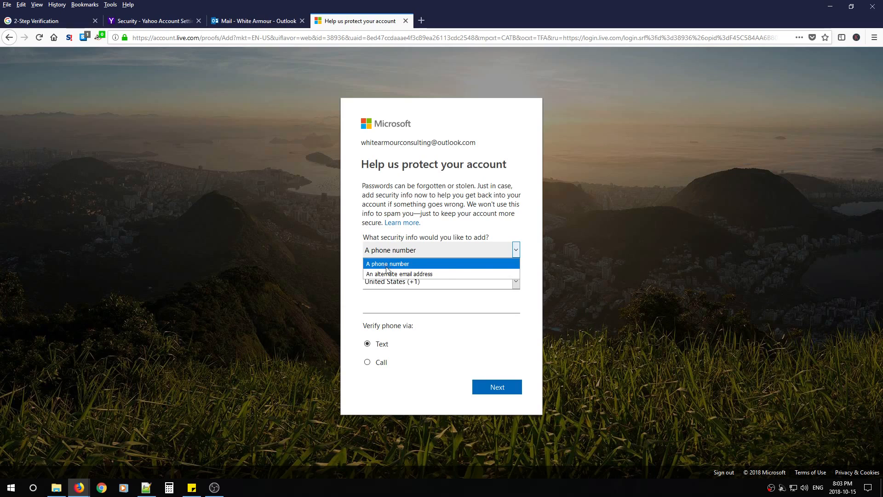
mouse_move(399, 274)
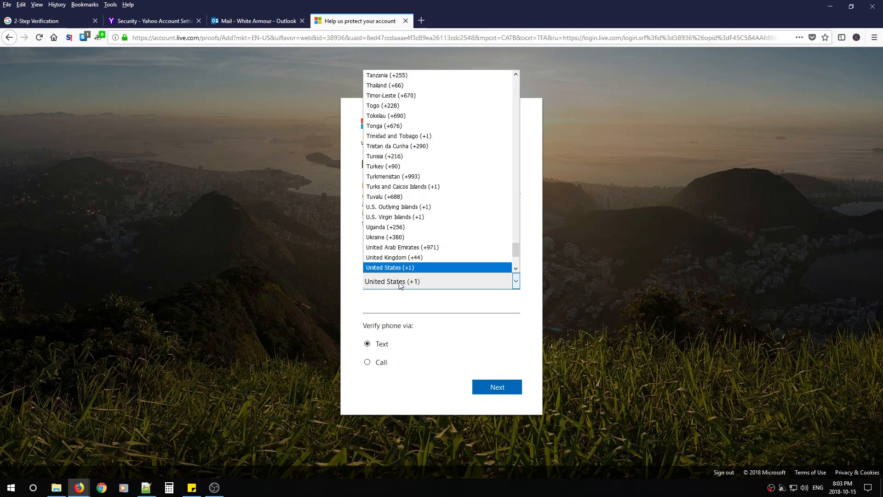
scroll("down", 3)
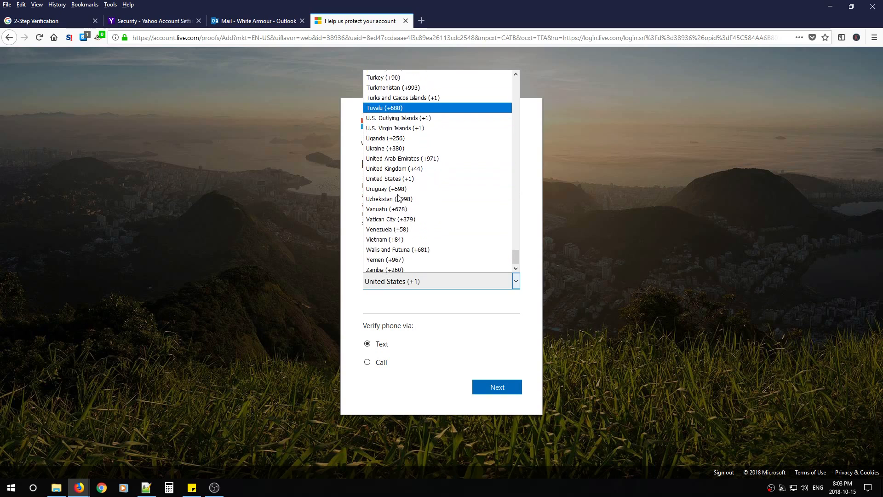
scroll("up", 3)
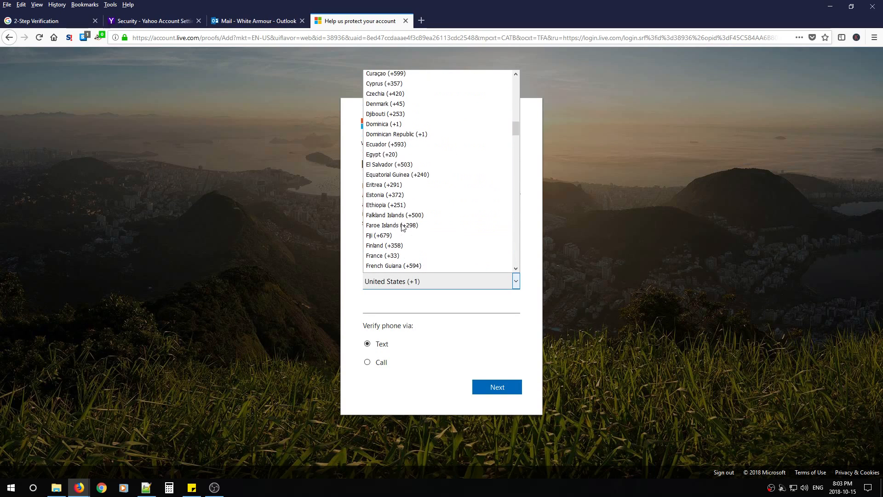
left_click(383, 281)
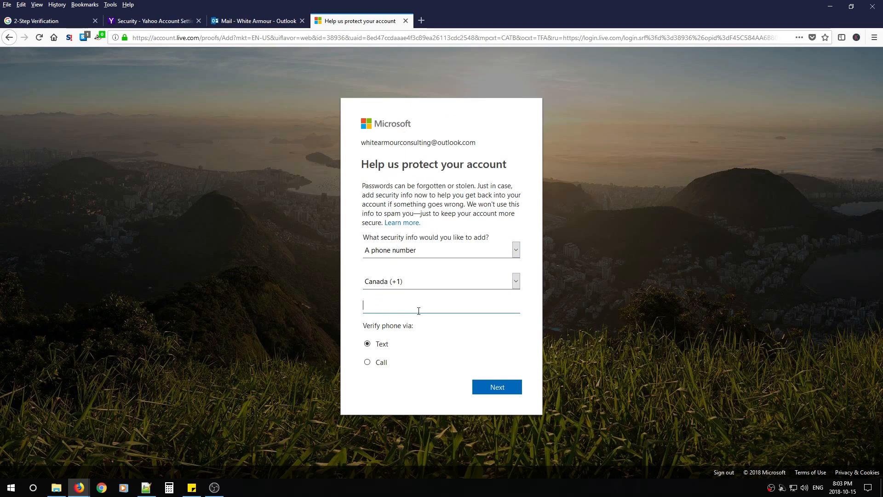
type("416-555-5555")
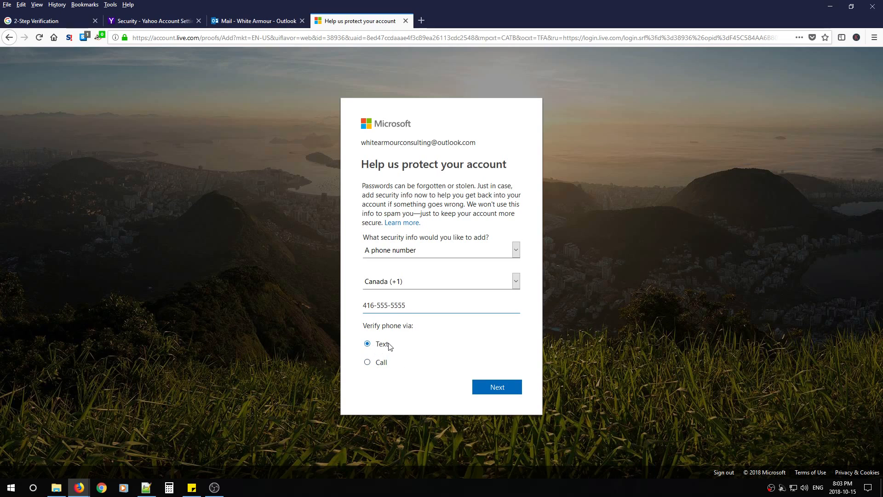
left_click(496, 388)
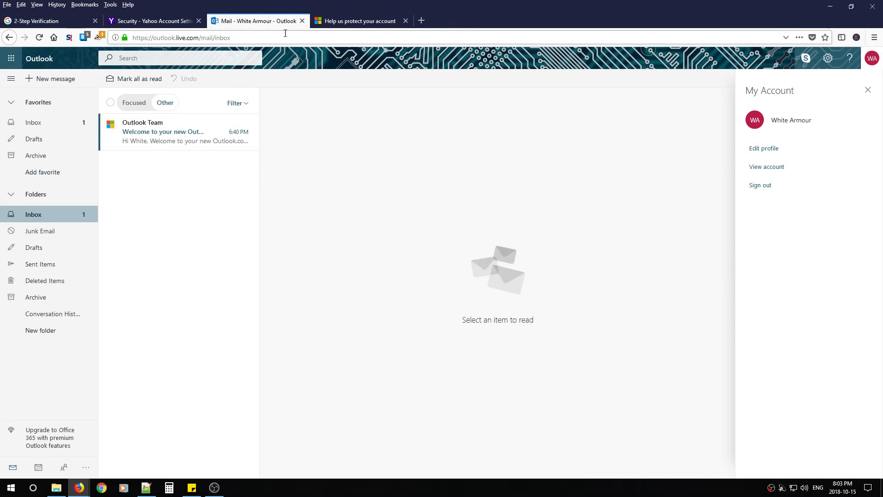
left_click(358, 22)
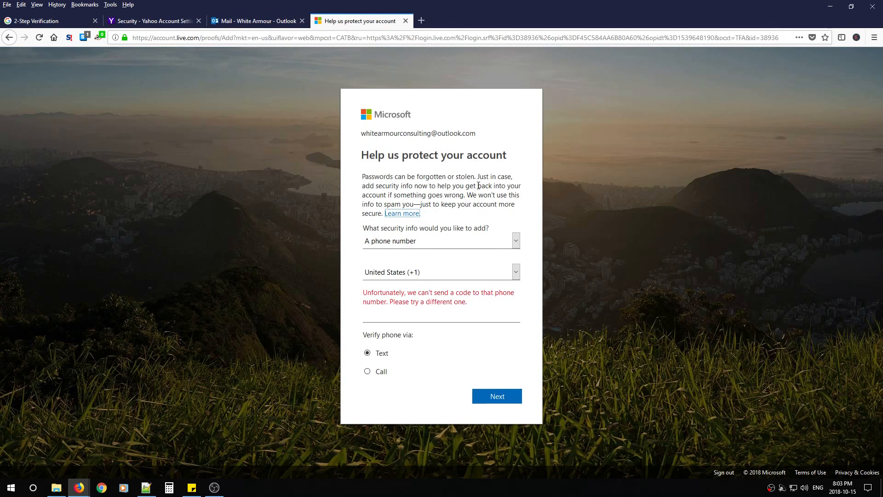